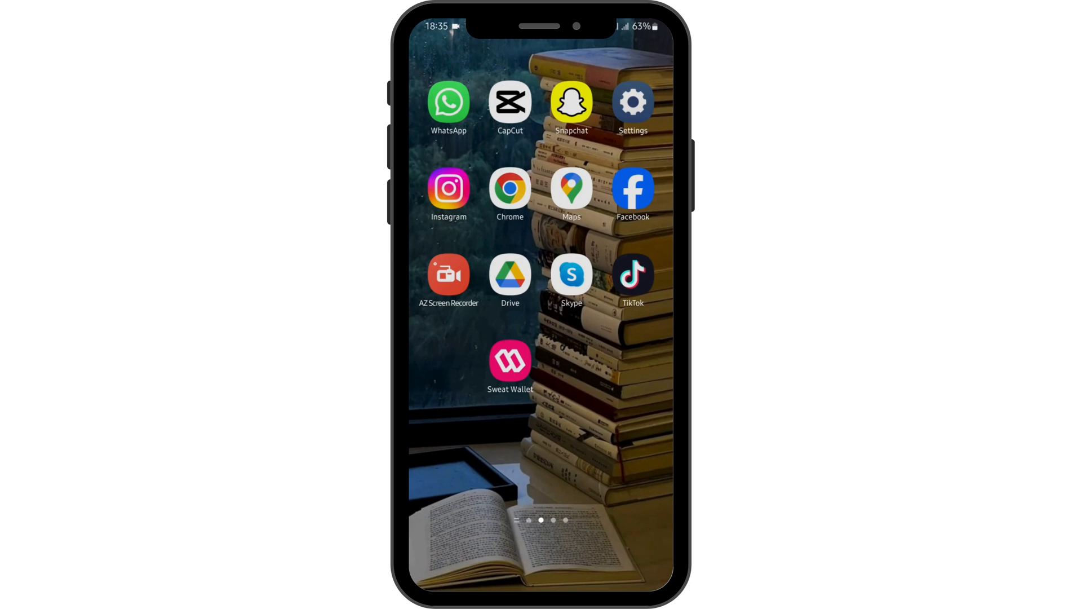
# Step: Launch Chrome and open the Accenture Careers myworkdayjobs.com result for 'accenture workday login'
pyautogui.click(510, 190)
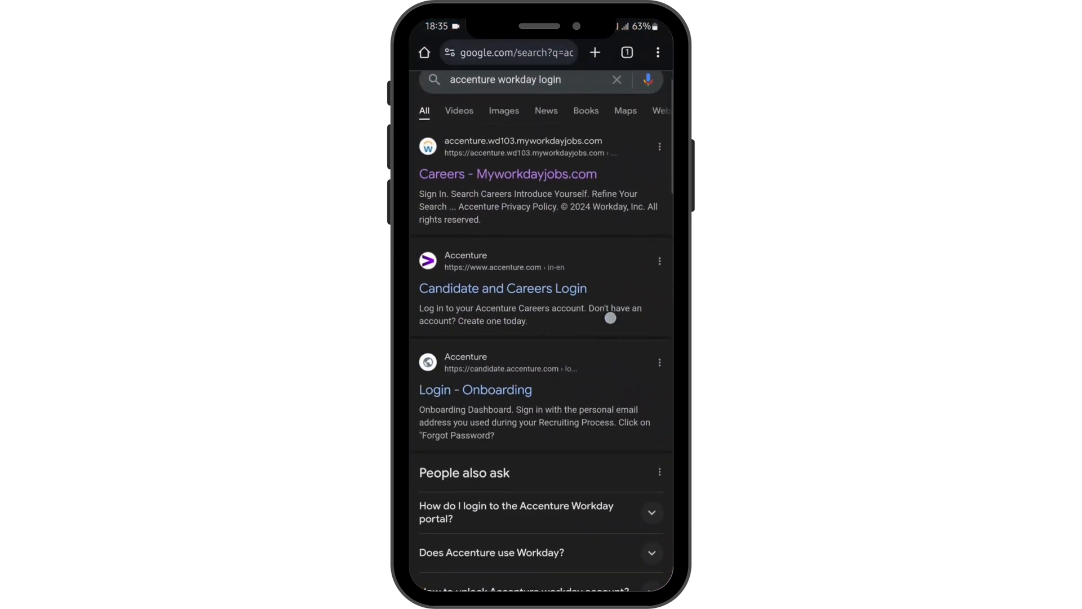
pyautogui.scroll(-3)
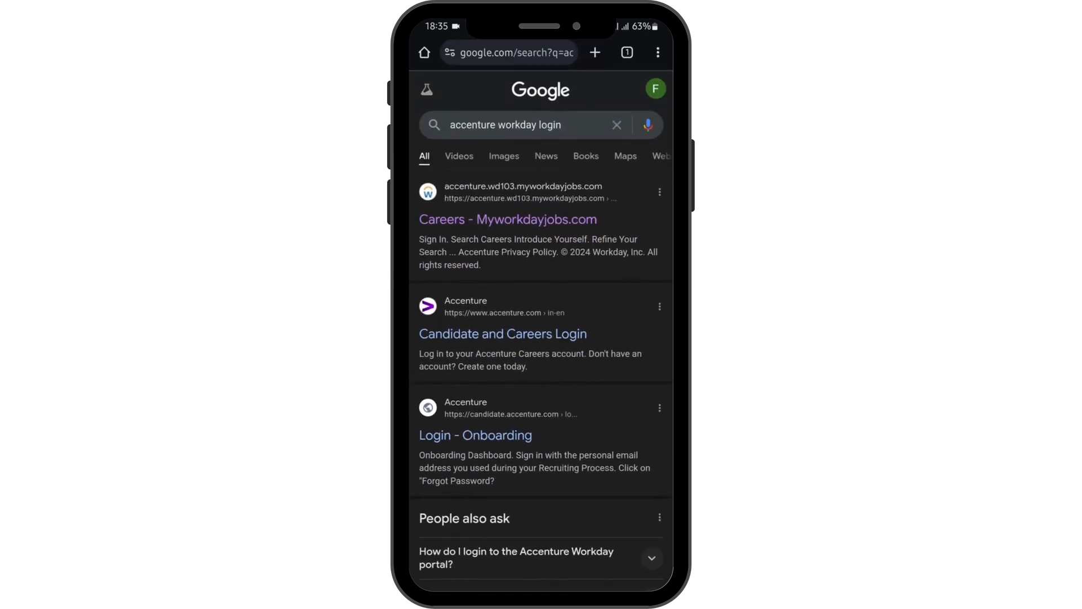
pyautogui.scroll(-3)
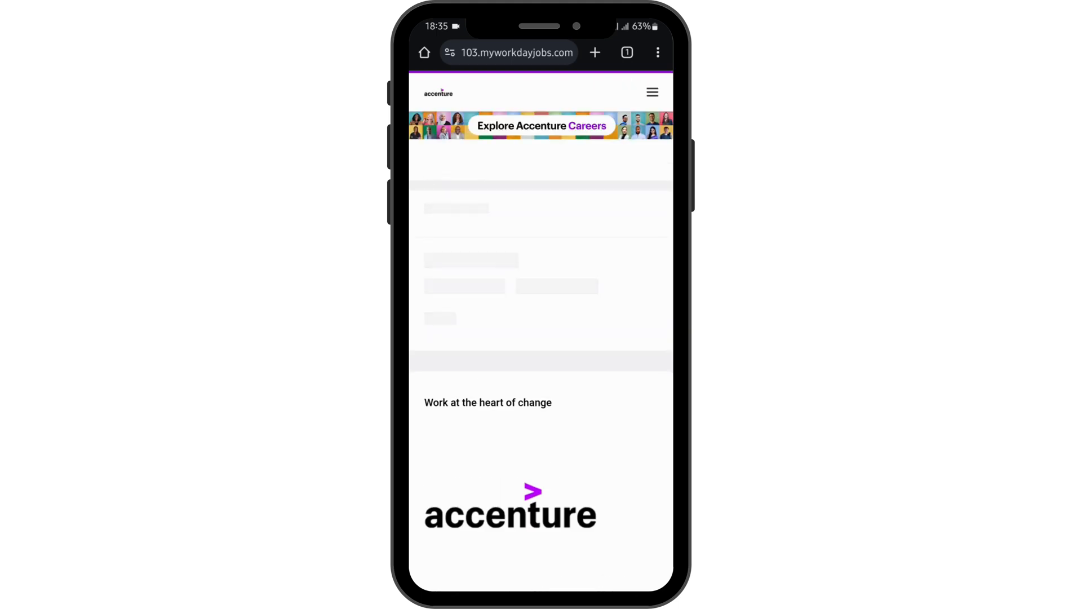
# Step: Switch the careers site to desktop view and bring up the Sign In email/password form
pyautogui.click(658, 53)
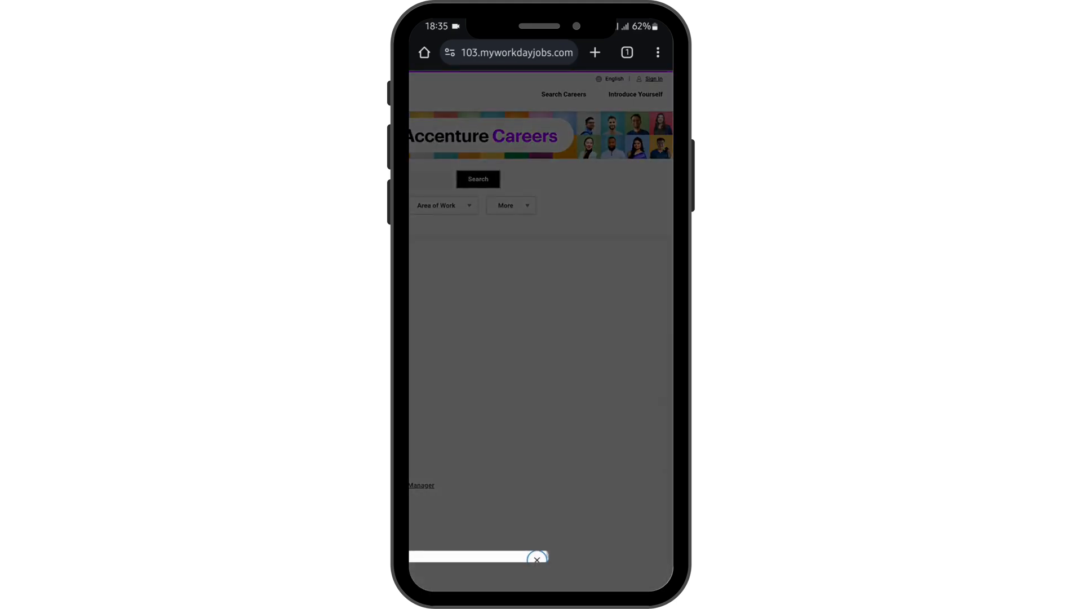
pyautogui.click(654, 79)
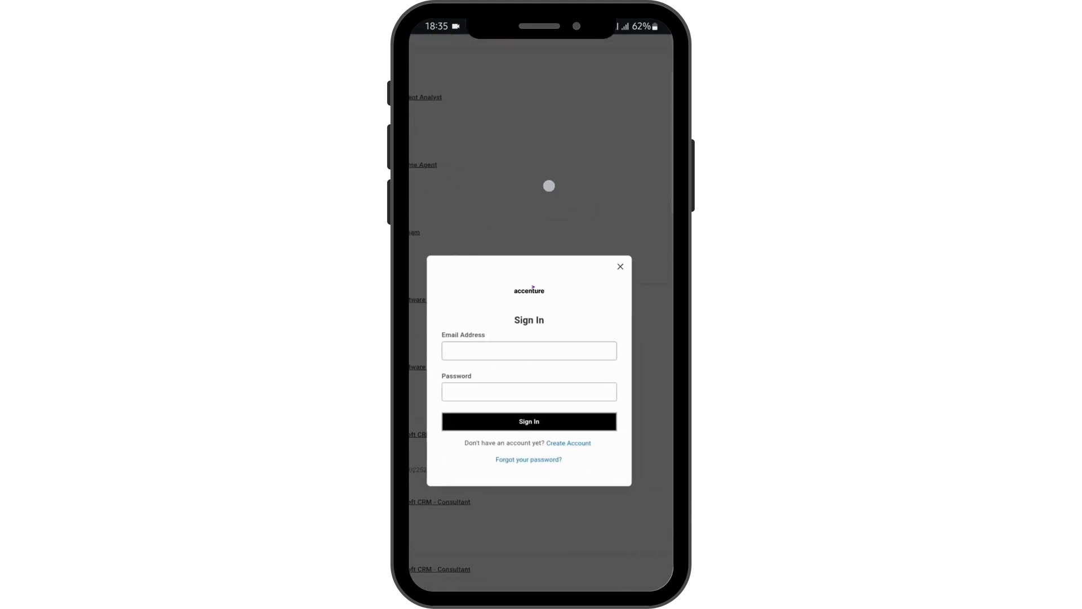